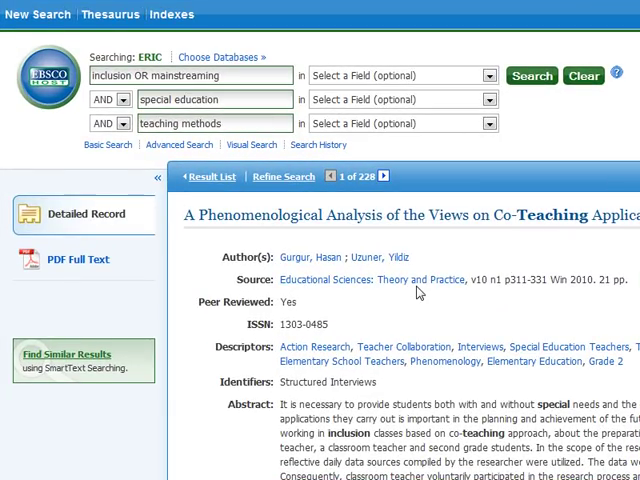
{"action": "mouse_move", "coordinate": [312, 346]}
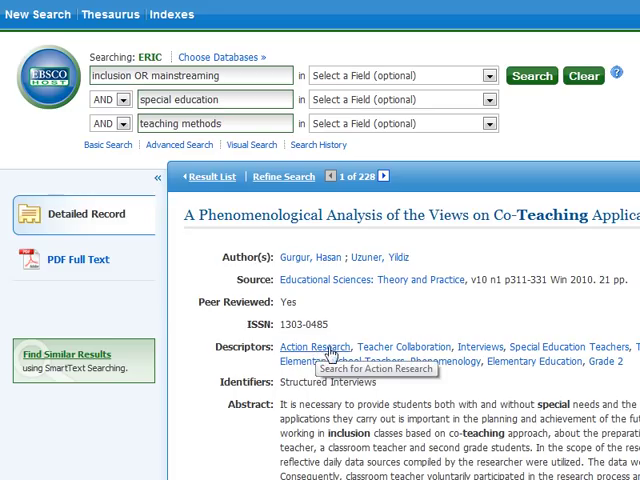
{"action": "mouse_move", "coordinate": [404, 346]}
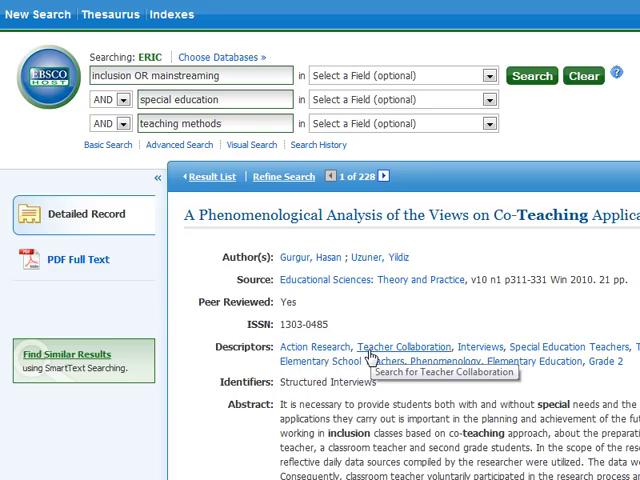
{"action": "mouse_move", "coordinate": [484, 348]}
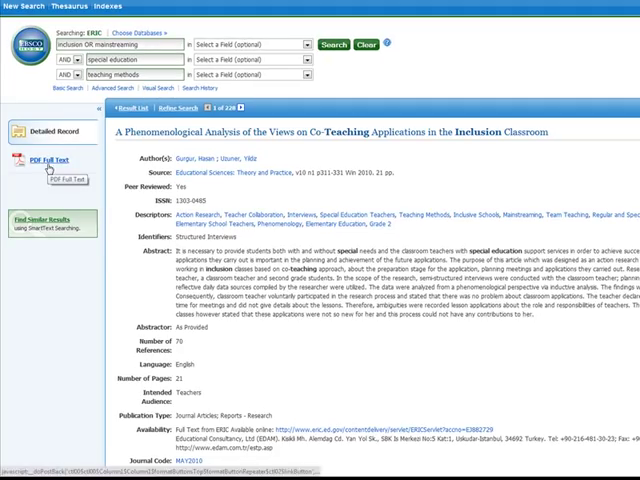
{"action": "mouse_move", "coordinate": [302, 188]}
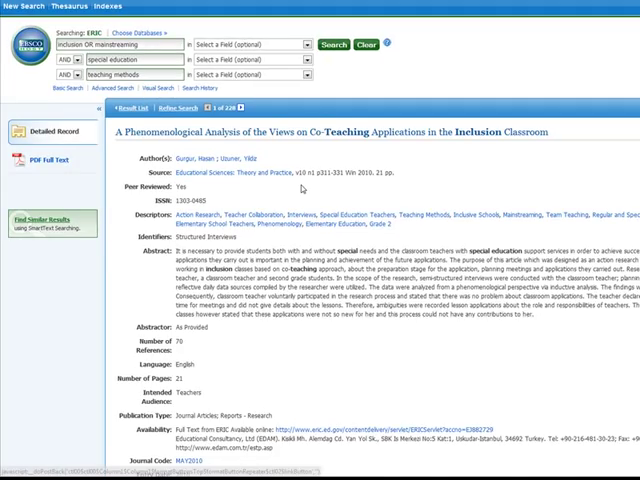
Return to the result list and open 'Examining the Implementation of Two Co-Teaching Models'
{"action": "scroll", "scroll_direction": "down", "scroll_amount": 3}
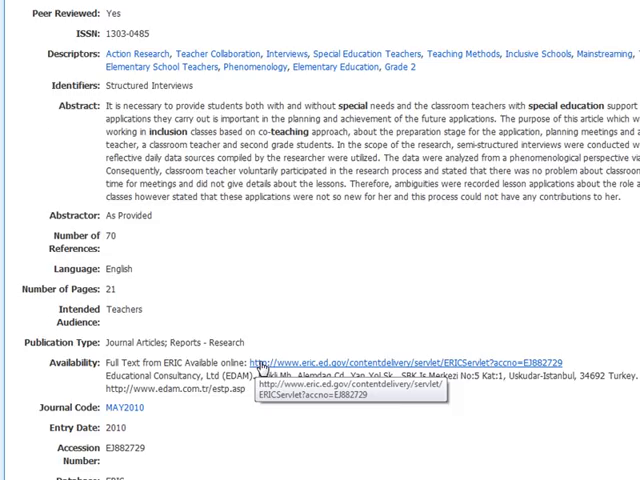
{"action": "scroll", "scroll_direction": "up", "scroll_amount": 3}
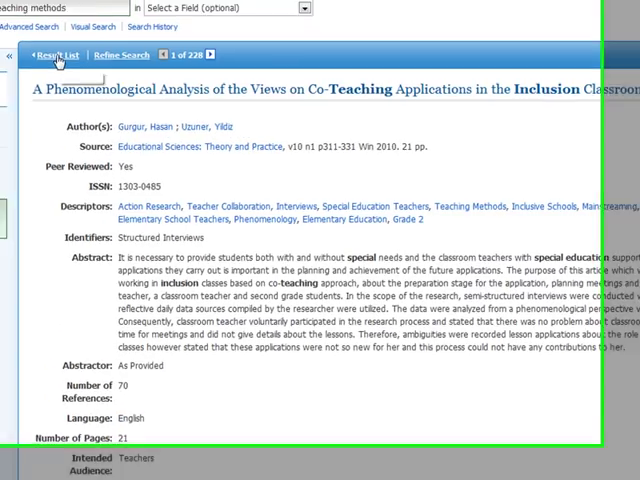
{"action": "left_click", "coordinate": [56, 54]}
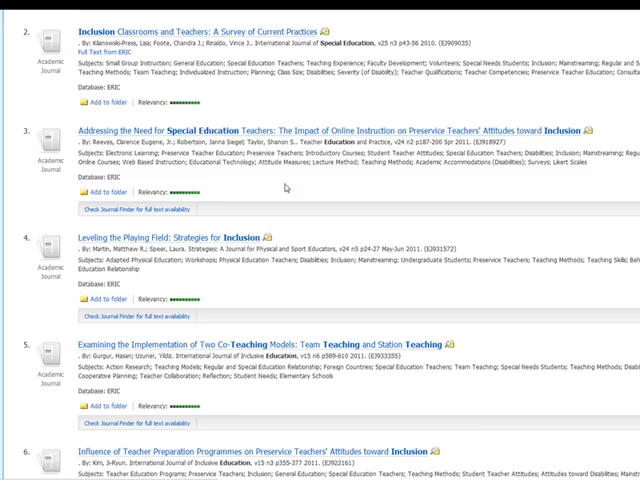
{"action": "scroll", "scroll_direction": "down", "scroll_amount": 3}
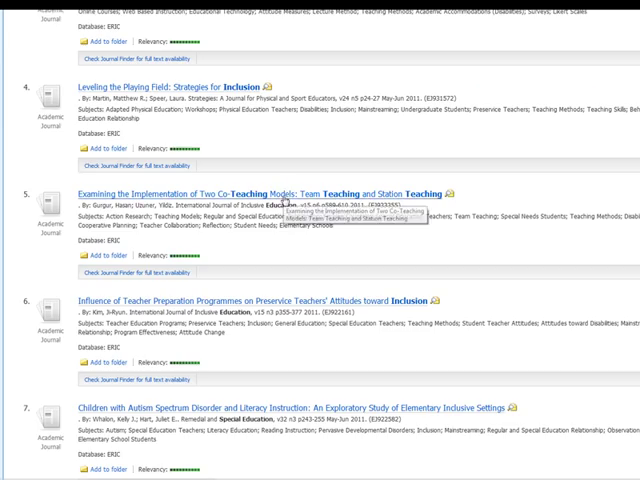
{"action": "left_click", "coordinate": [272, 194]}
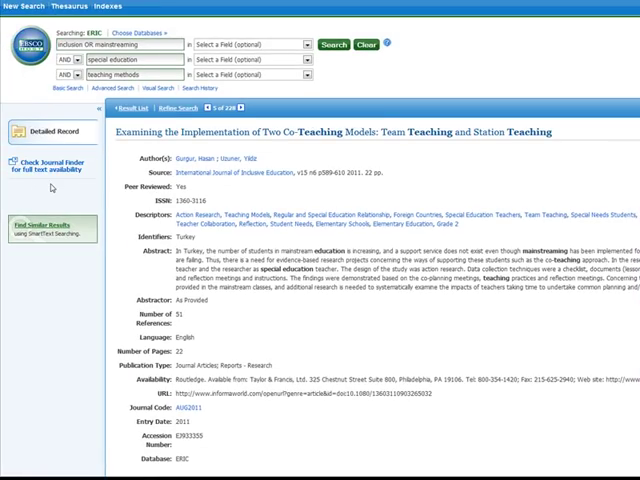
{"action": "mouse_move", "coordinate": [84, 188]}
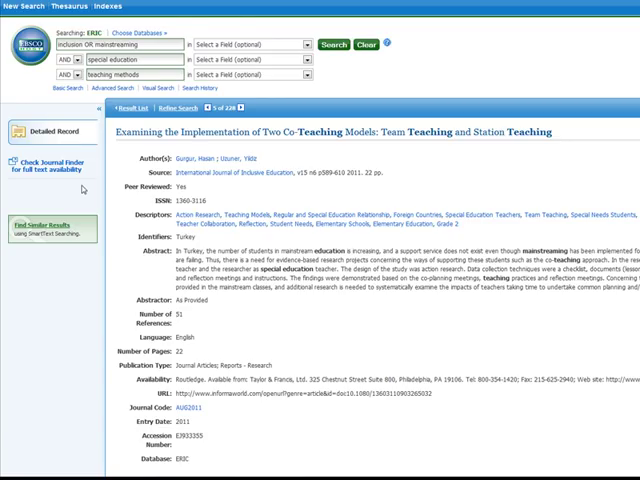
Scroll the detailed record toward the Journal Finder full-text link
{"action": "scroll", "scroll_direction": "down", "scroll_amount": 3}
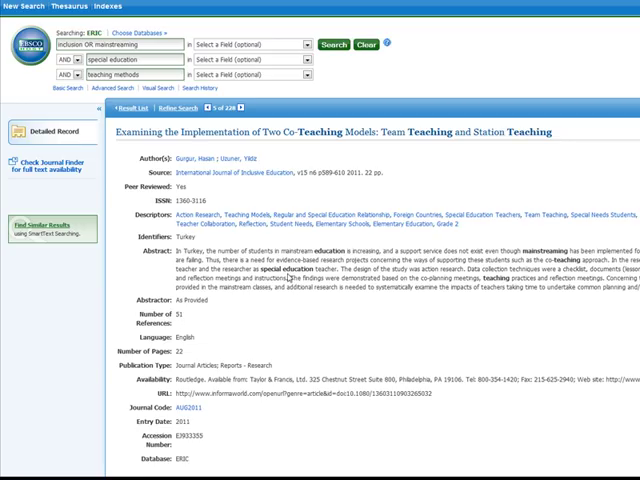
{"action": "mouse_move", "coordinate": [40, 168]}
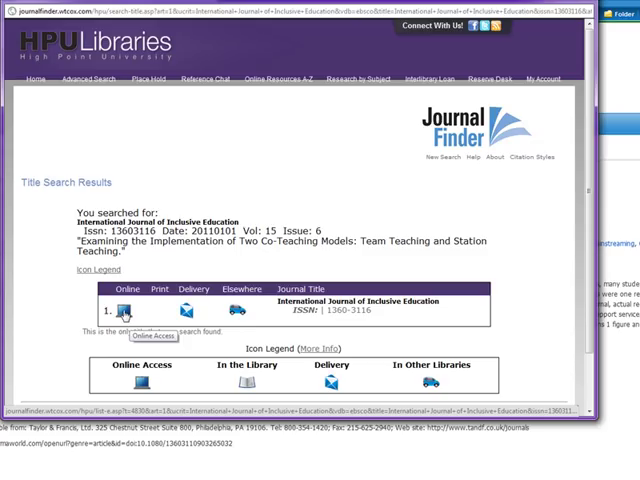
View online access sources and go to the Taylor & Francis Social Science & Humanities Library
{"action": "left_click", "coordinate": [124, 300]}
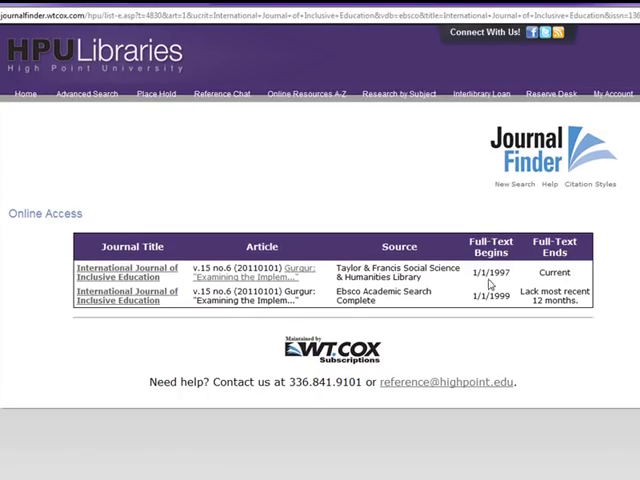
{"action": "mouse_move", "coordinate": [576, 284]}
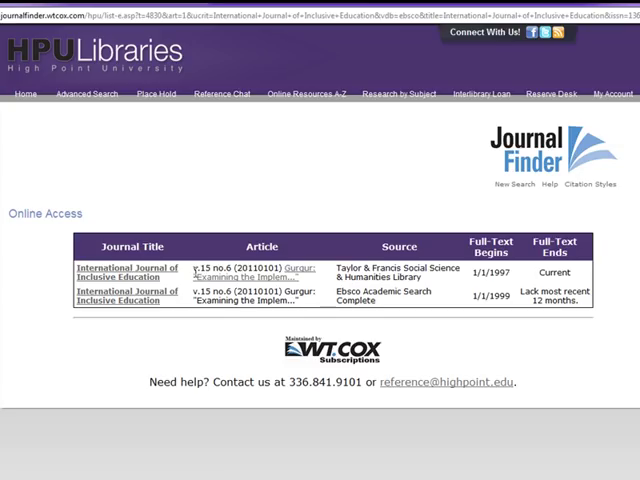
{"action": "double_click", "coordinate": [216, 268]}
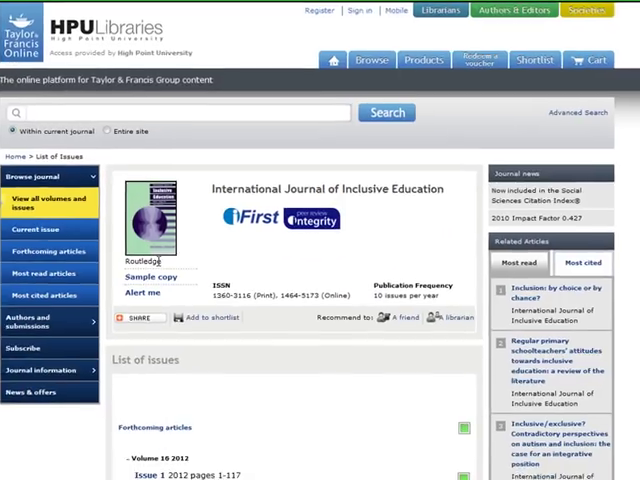
Open Volume 15, Issue 6 (2011) and locate the Two Co-Teaching Models article entry
{"action": "scroll", "scroll_direction": "down", "scroll_amount": 3}
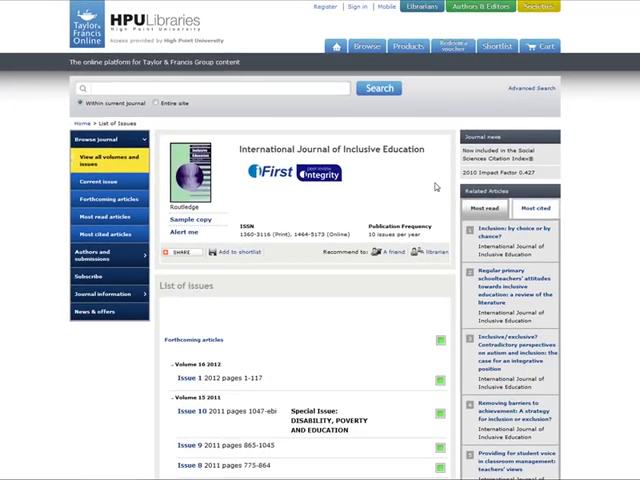
{"action": "scroll", "scroll_direction": "down", "scroll_amount": 3}
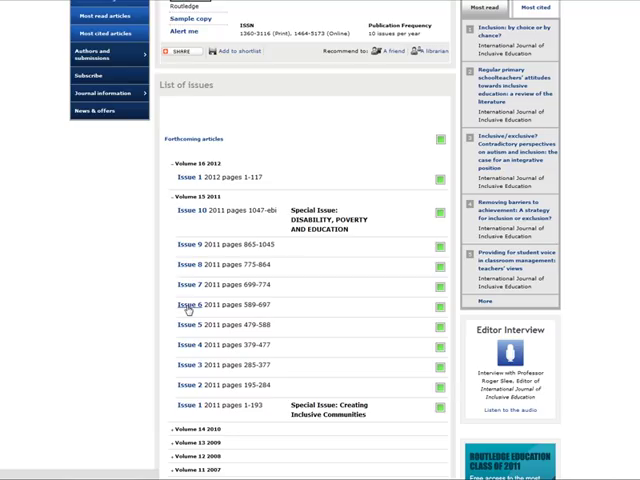
{"action": "left_click", "coordinate": [188, 306]}
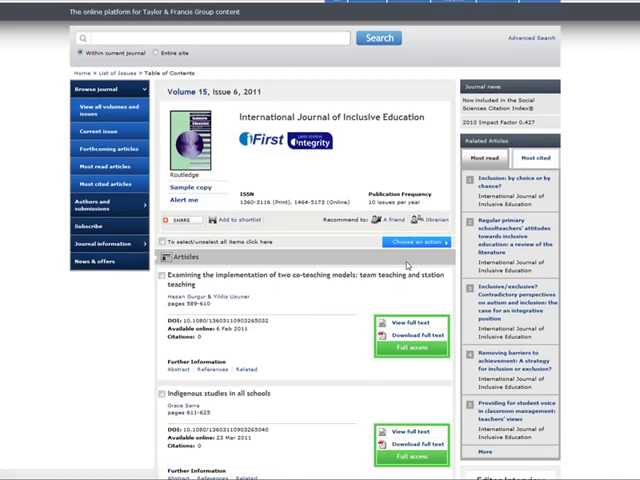
{"action": "scroll", "scroll_direction": "down", "scroll_amount": 3}
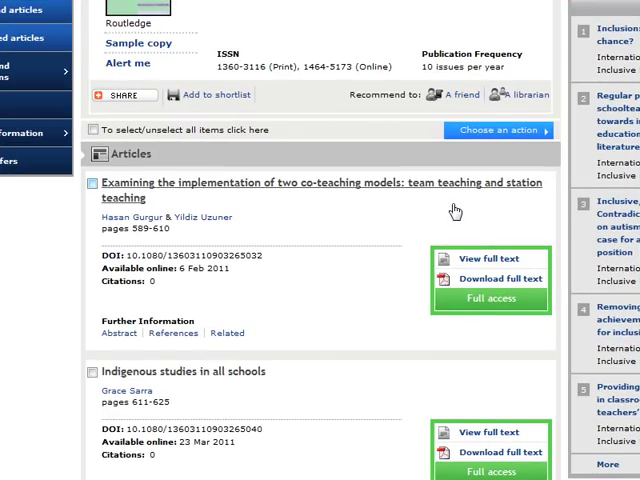
{"action": "mouse_move", "coordinate": [484, 288]}
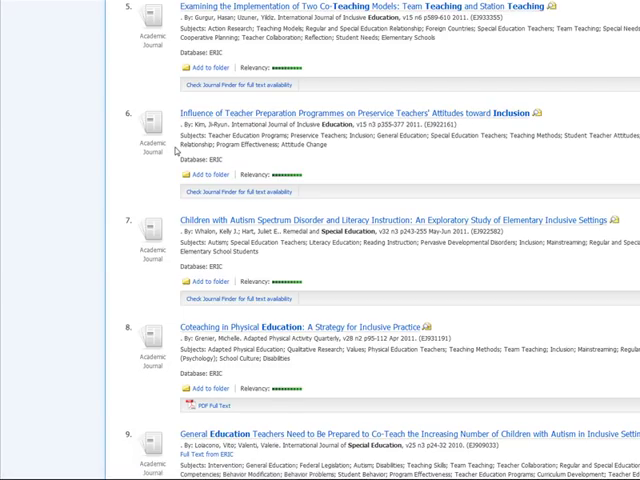
Scroll the EBSCOhost result list to review other inclusion articles
{"action": "scroll", "scroll_direction": "up", "scroll_amount": 3}
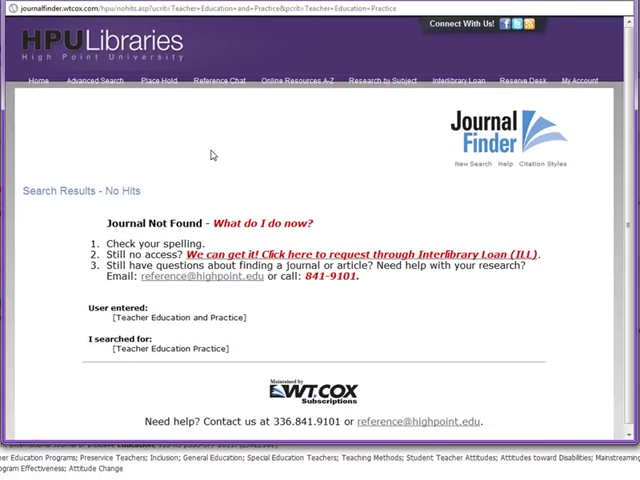
{"action": "mouse_move", "coordinate": [300, 176]}
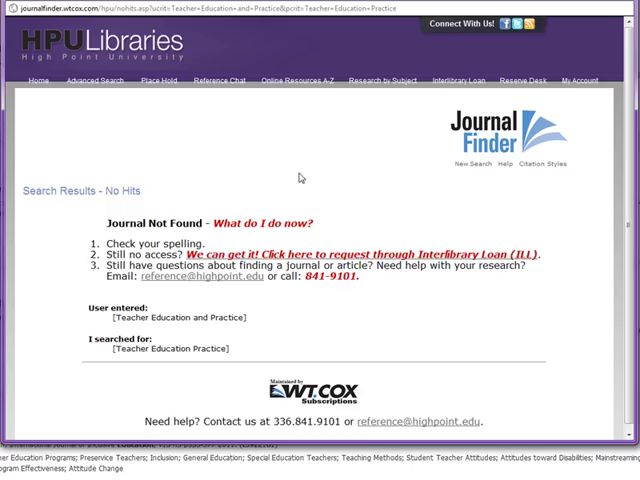